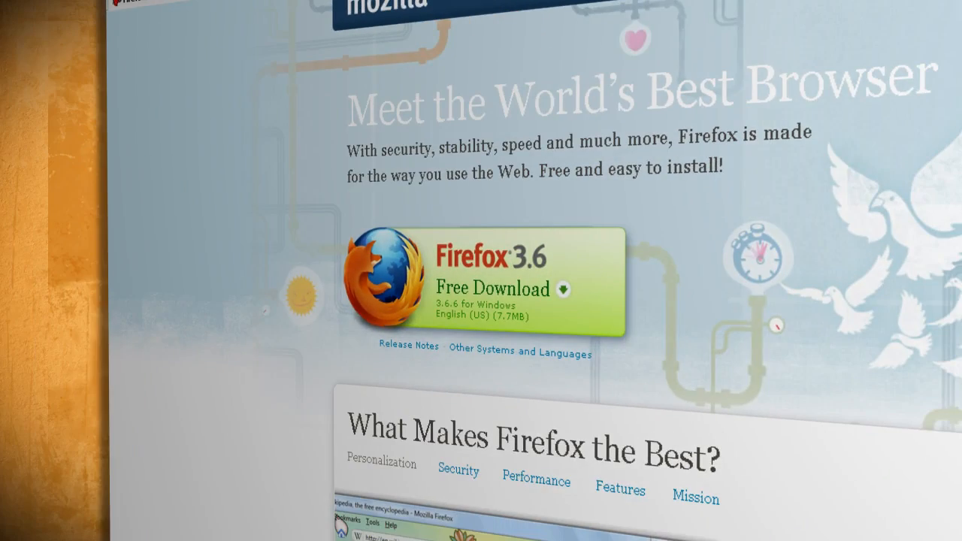
Download the Firefox 3.6.6 installer from the free download page and save the setup file.
left_click(493, 288)
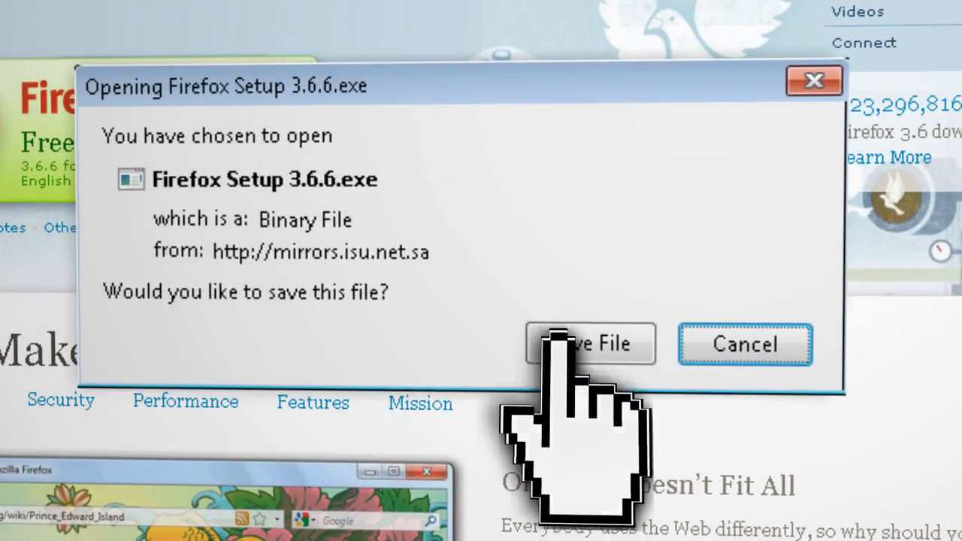
left_click(589, 344)
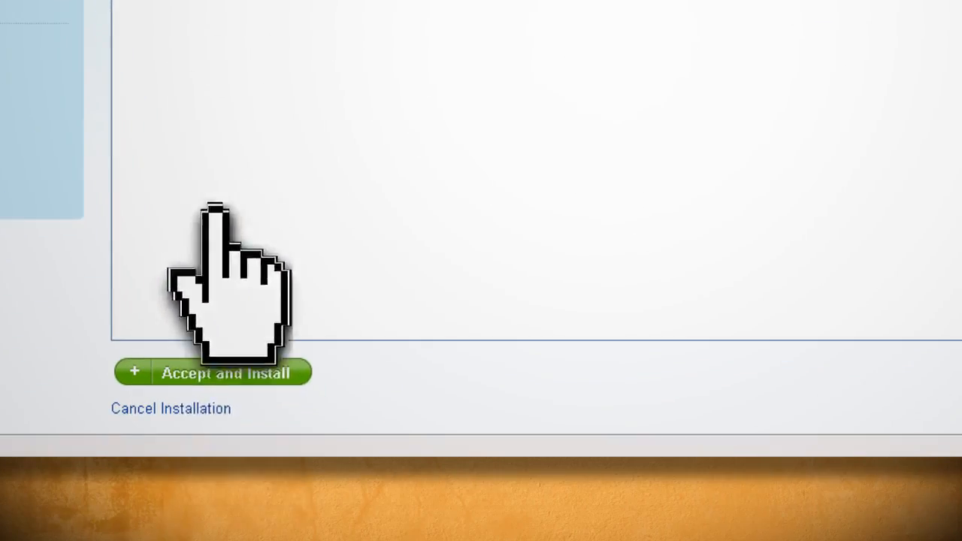
Accept the Modify Headers license and start its installation from addons.mozilla.org.
left_click(218, 373)
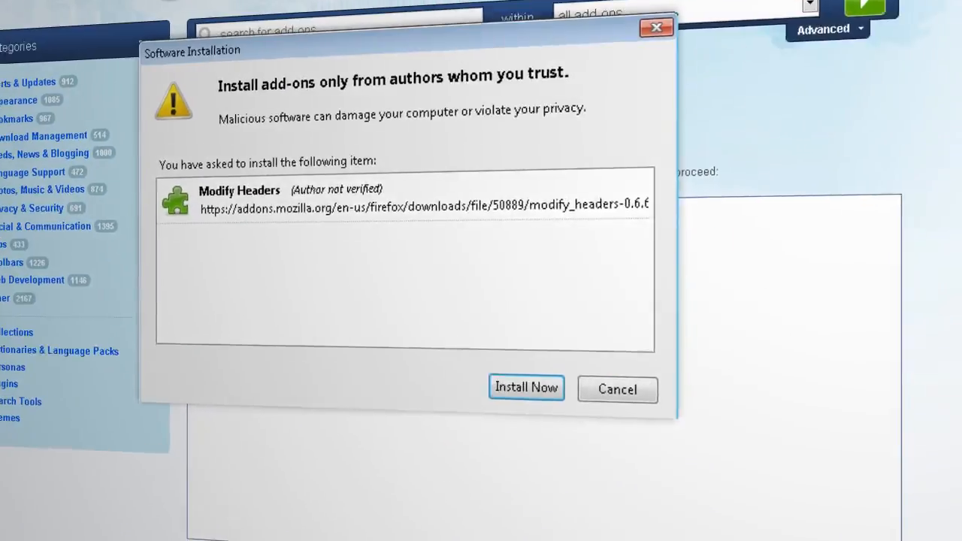